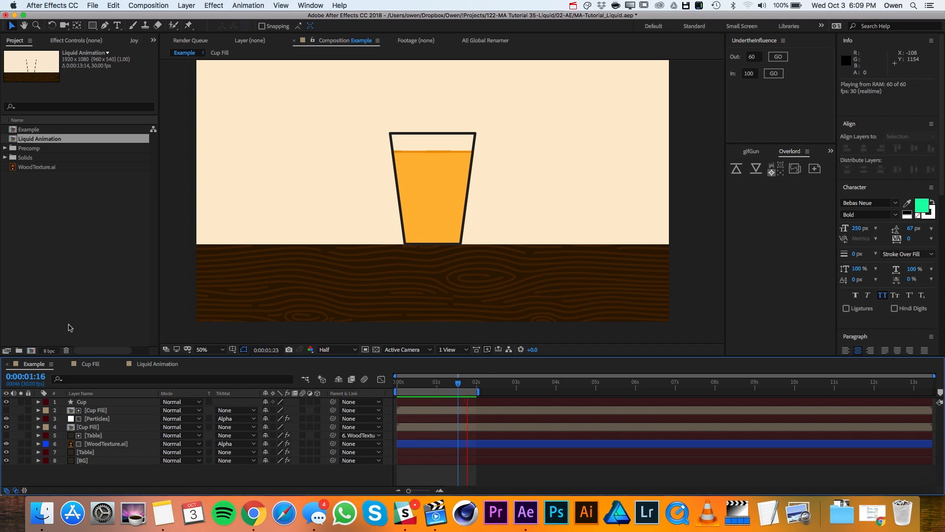
Step: Open the Liquid Animation composition from the Project panel
click(157, 364)
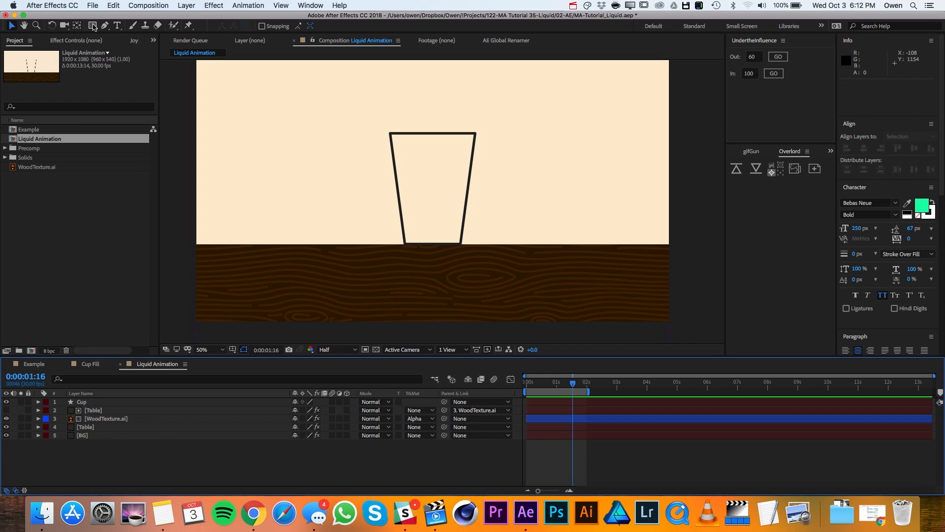
mouse_move(94, 25)
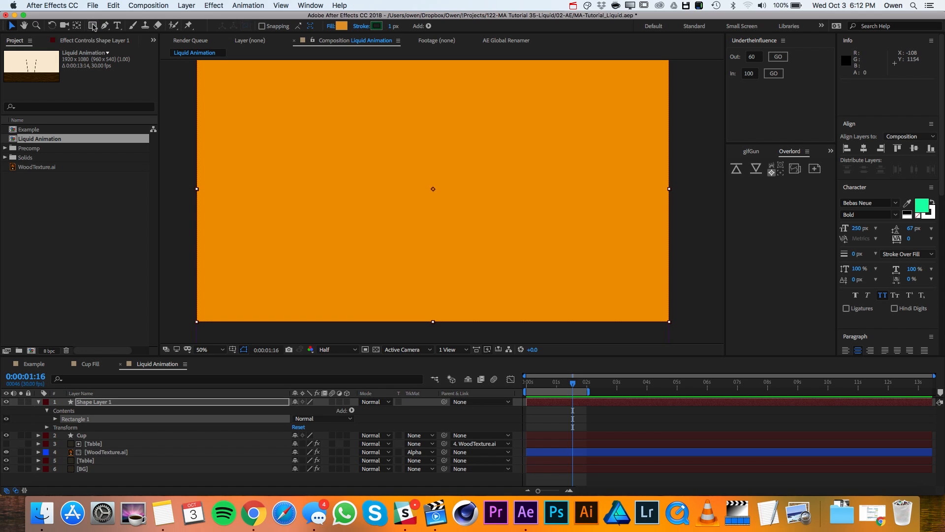
Step: Create a rectangle shape layer named Liquid and set its Rectangle Path size to 500,500
double_click(94, 402)
text(Liquid)
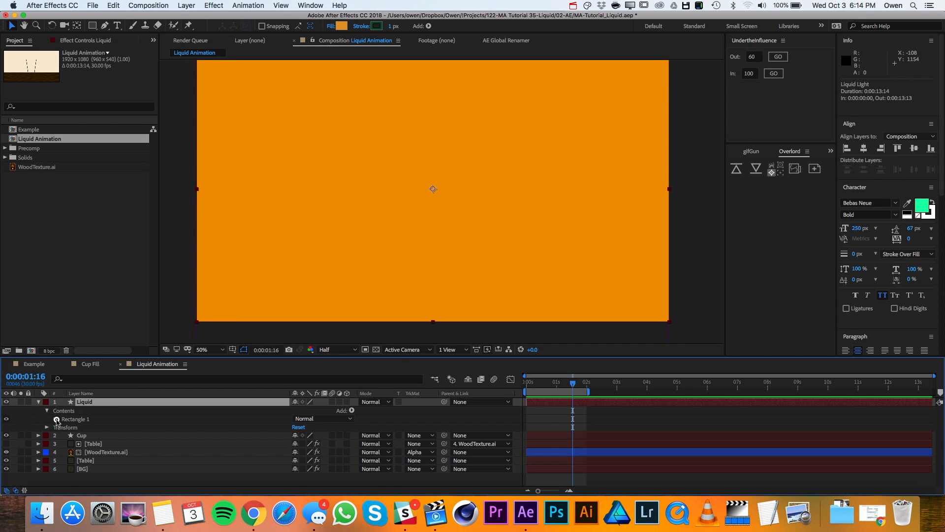
click(57, 420)
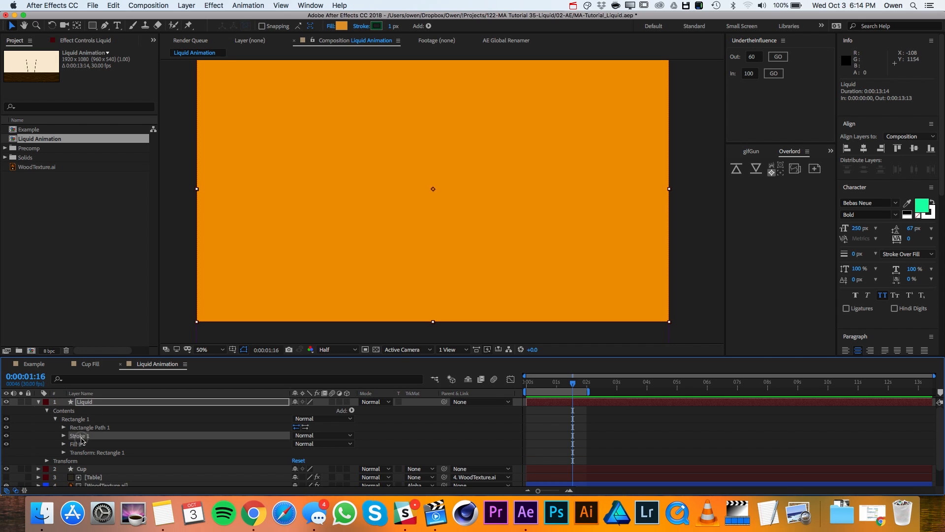
click(64, 427)
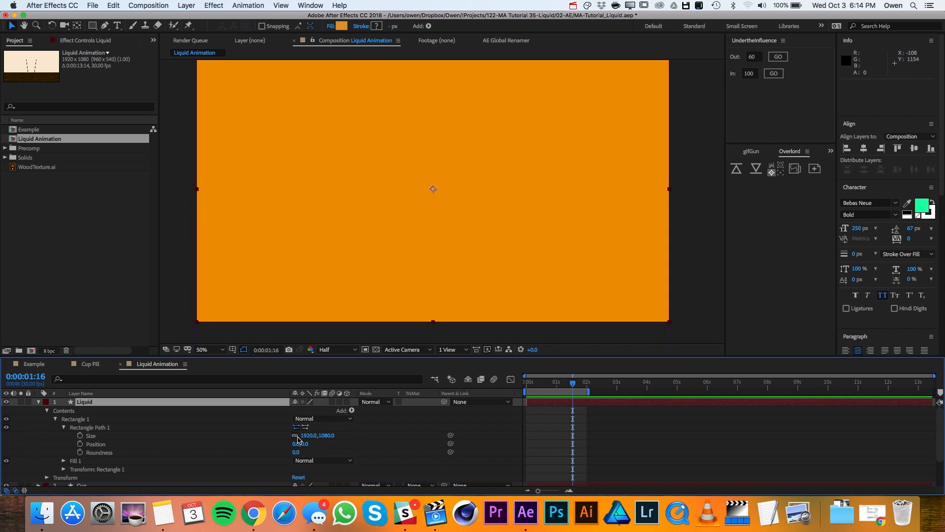
double_click(311, 435)
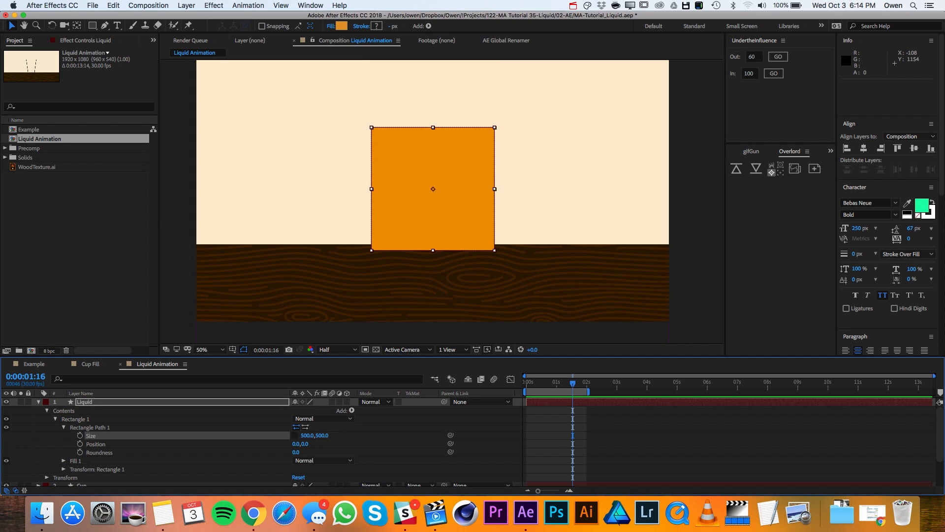
click(213, 5)
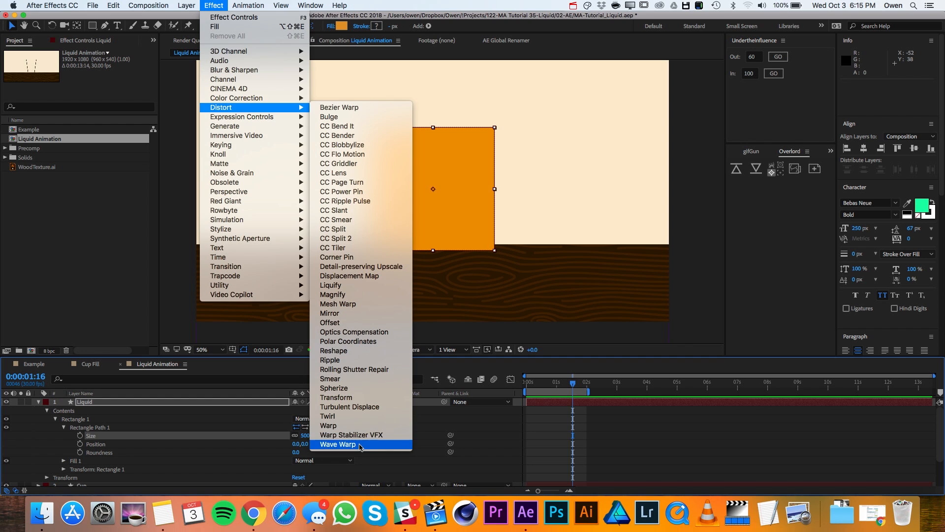
Step: Apply Wave Warp at 90° direction to the Liquid layer and lower it below the table
click(337, 444)
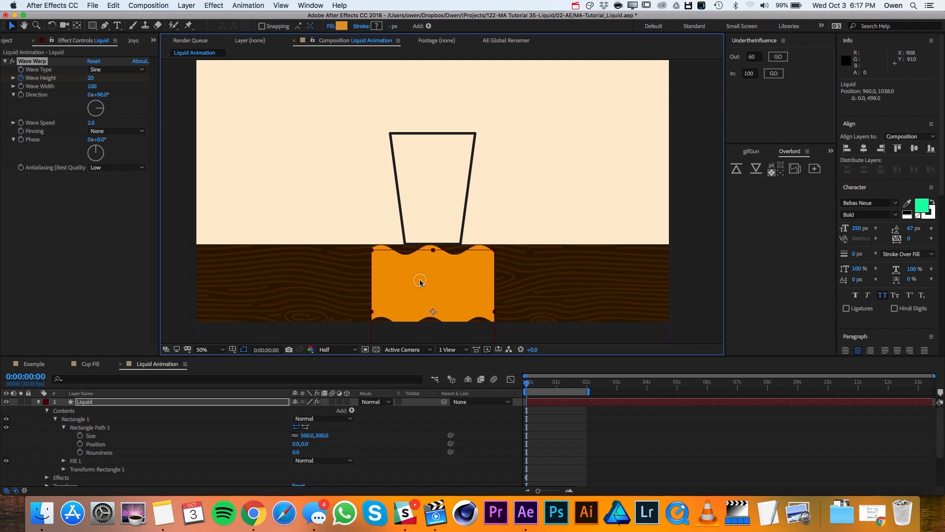
Step: Keyframe Position at 0 and 1:25 so Liquid rises into the cup, with Wave Height going 20 to 0
key(p)
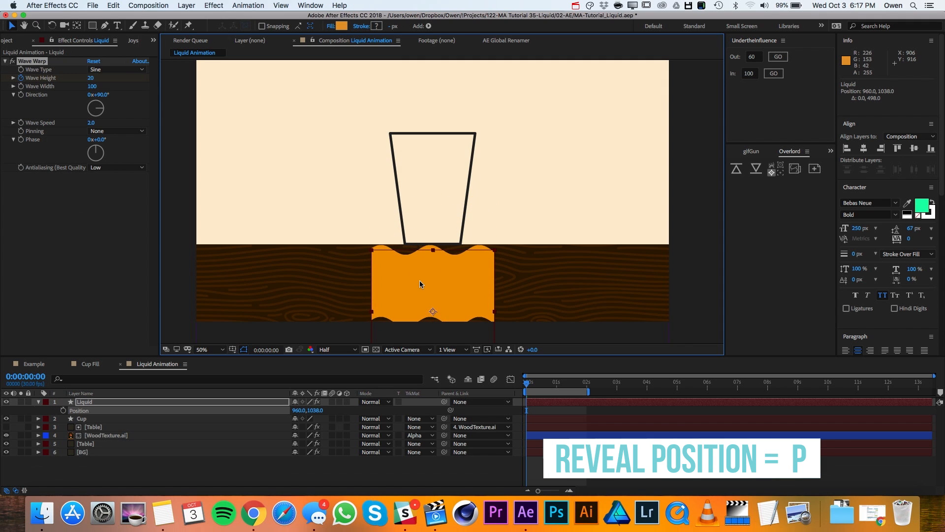
click(64, 410)
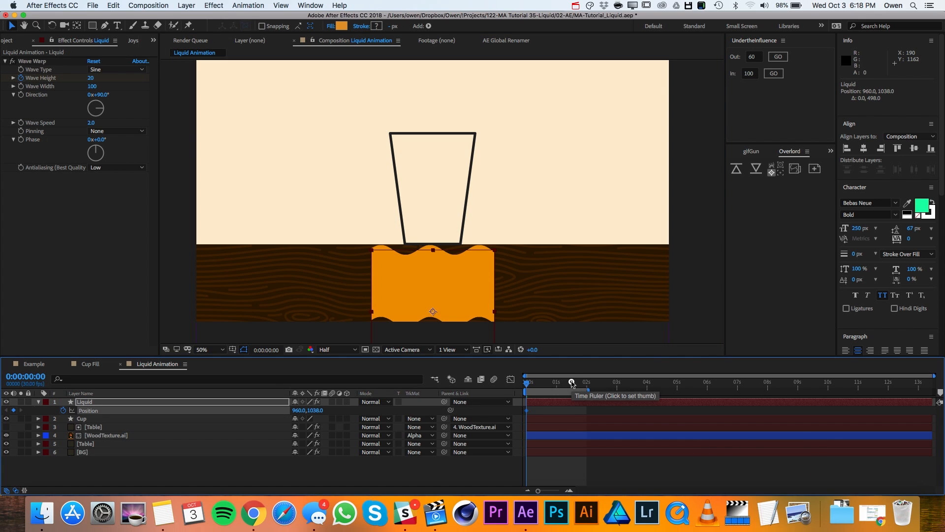
click(572, 382)
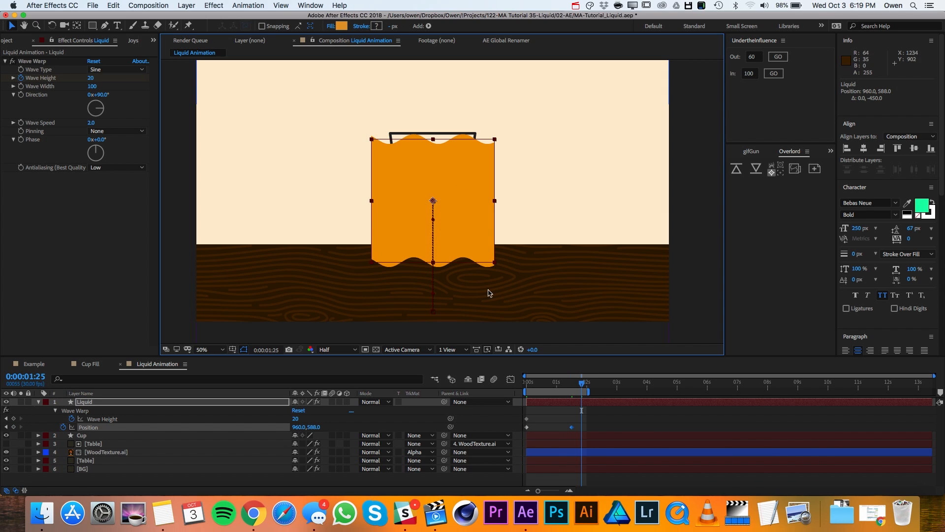
double_click(296, 420)
text(0)
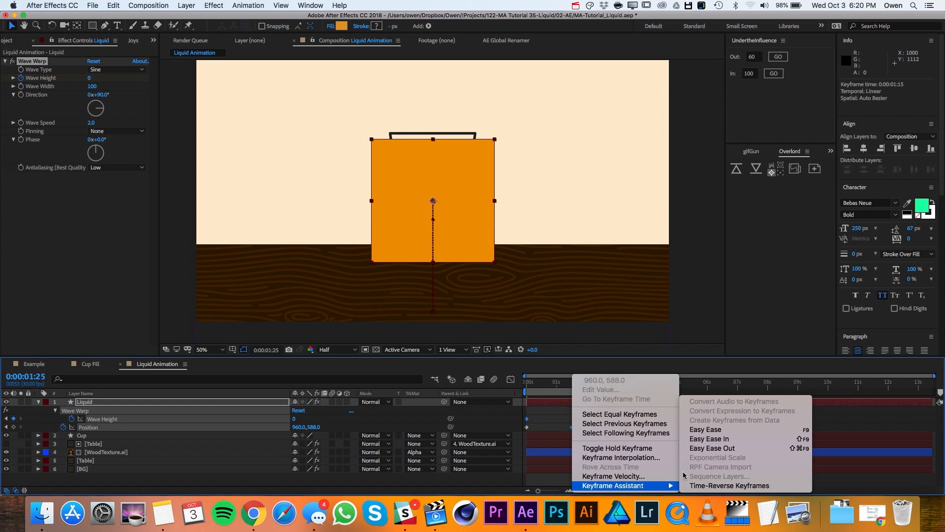
Step: Easy Ease the Liquid keyframes and apply 60 influence via the UndertheInfluence panel
click(713, 448)
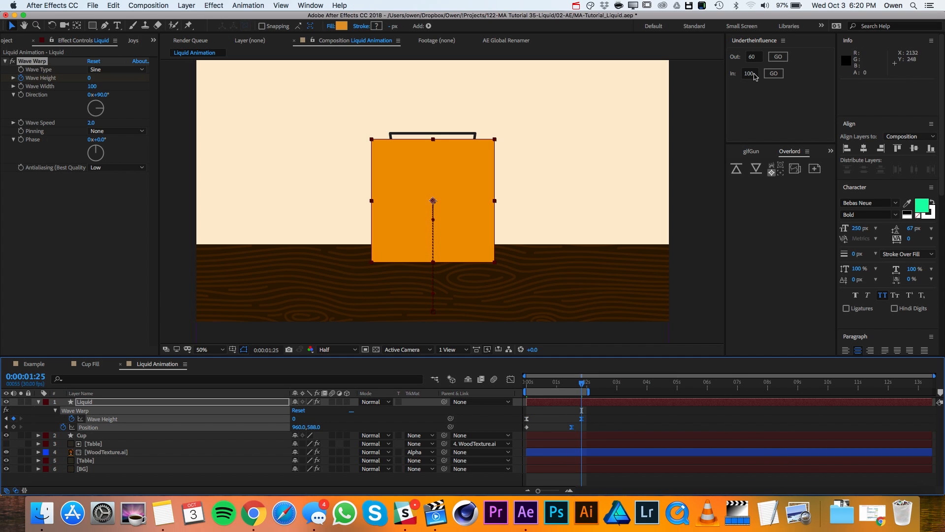
triple_click(749, 73)
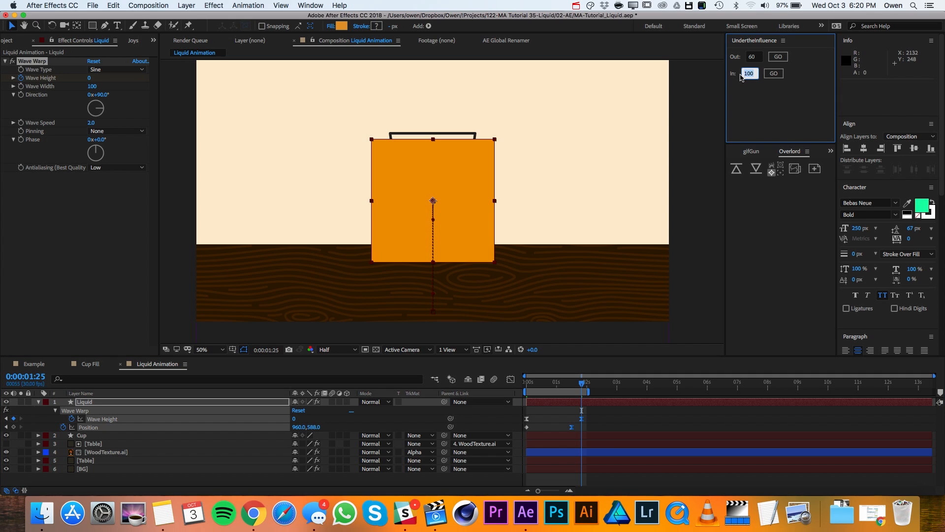
click(774, 73)
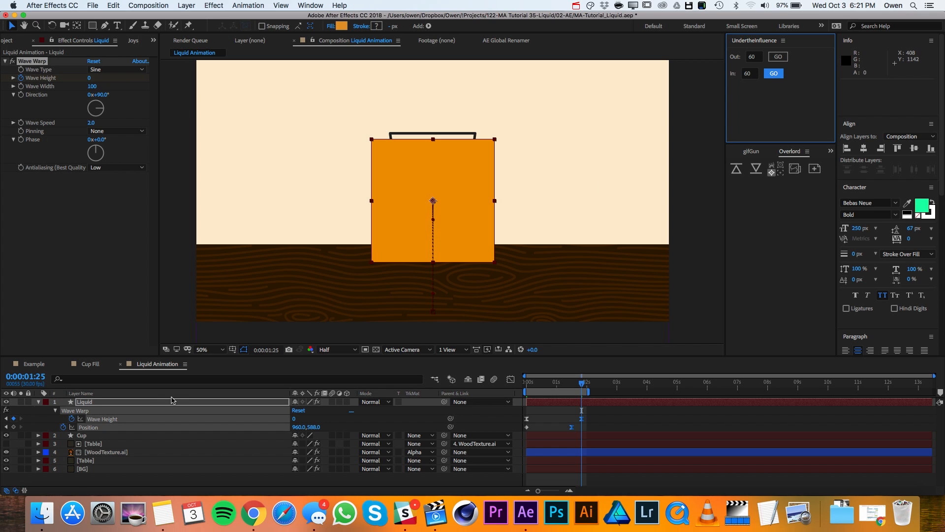
Step: Duplicate Cup into a filled Cup 2 and set Liquid's track matte to Alpha
key(cmd+d)
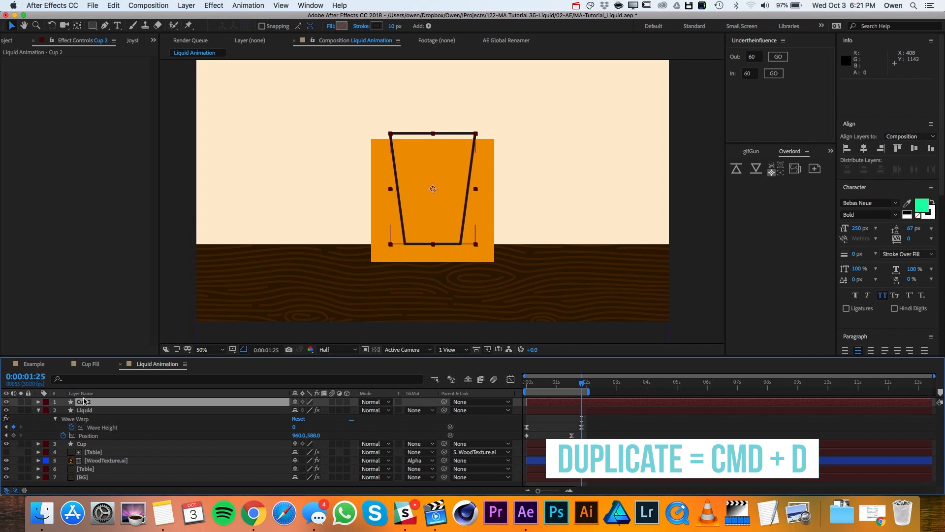
click(429, 26)
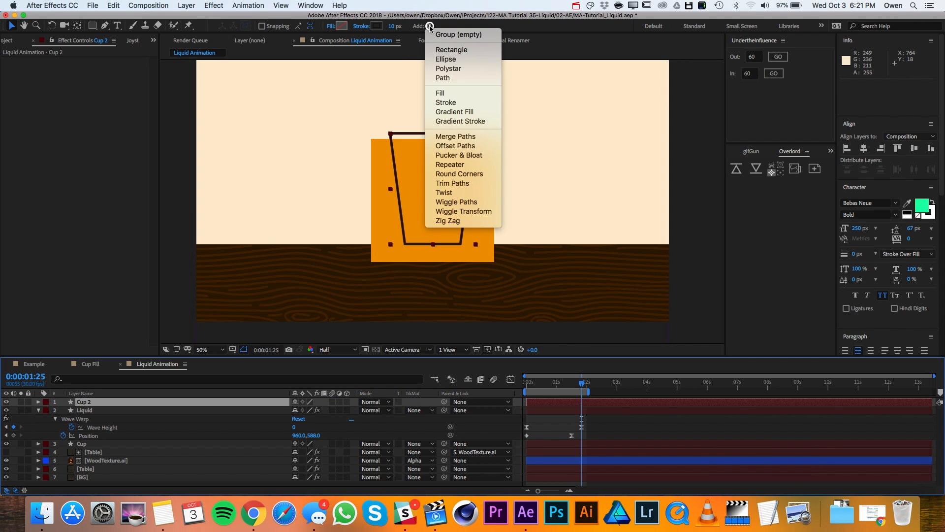
click(440, 93)
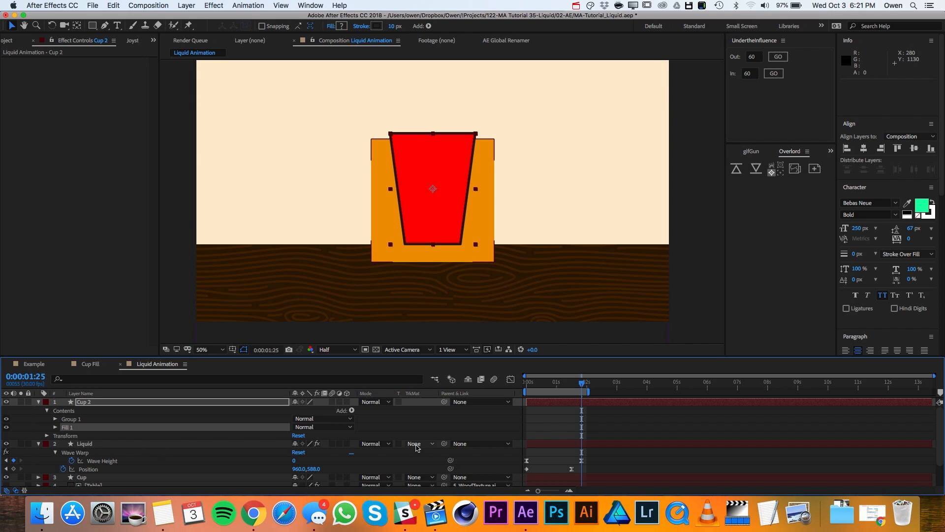
click(419, 443)
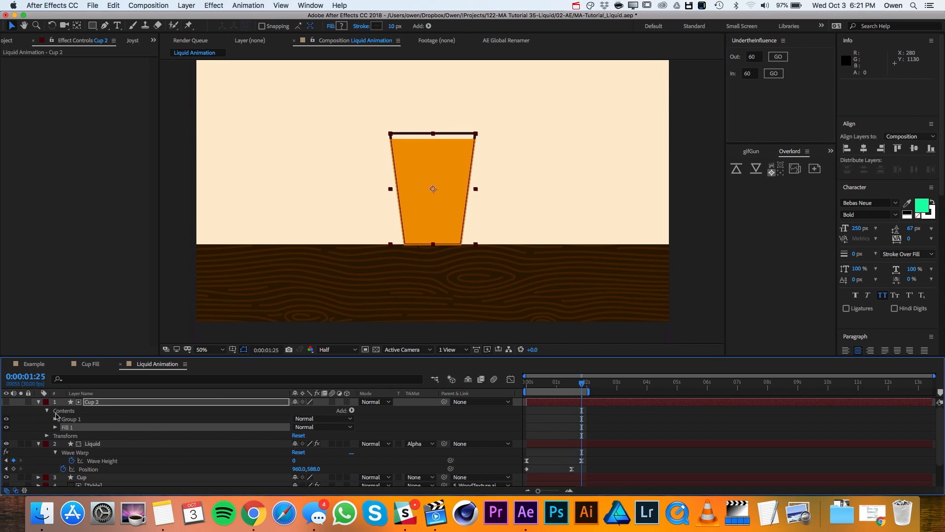
click(38, 402)
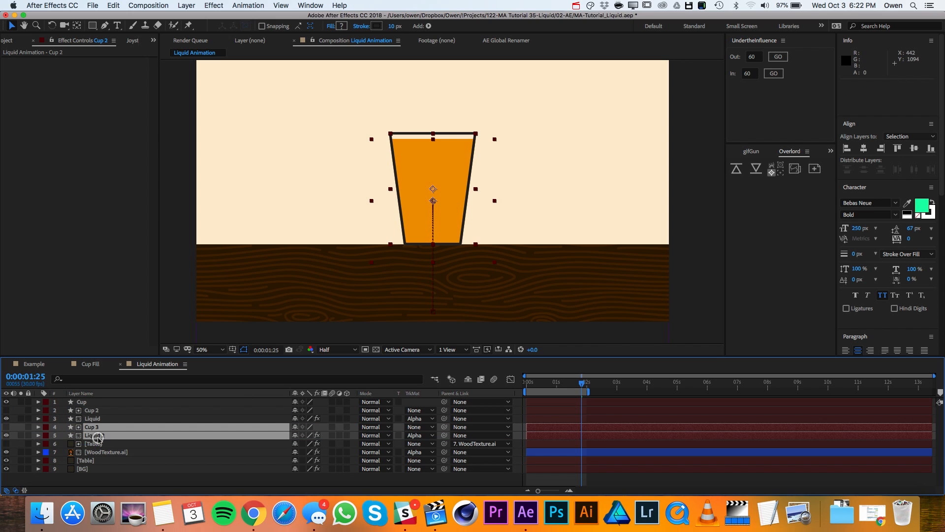
Step: Rename the duplicated liquid to Liquid Shadow and give it a darker orange fill colour
click(94, 435)
text( Shadow)
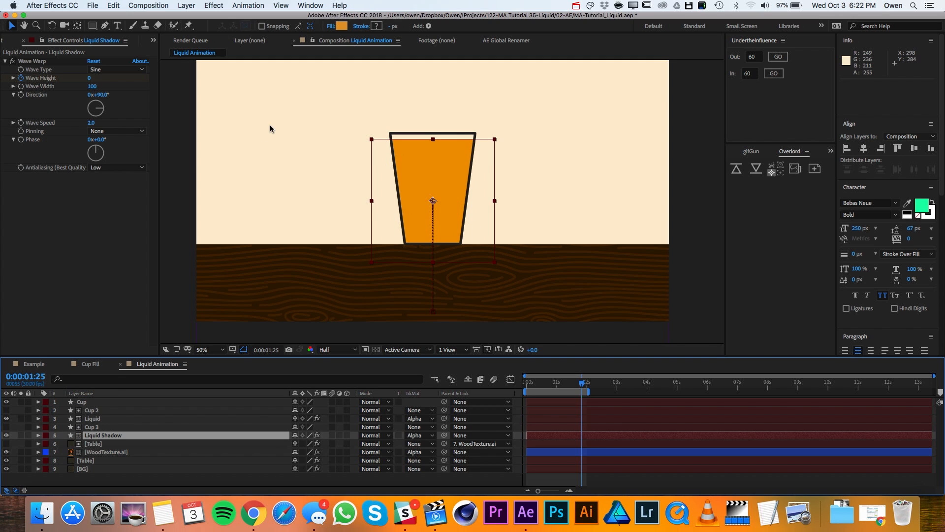
click(342, 27)
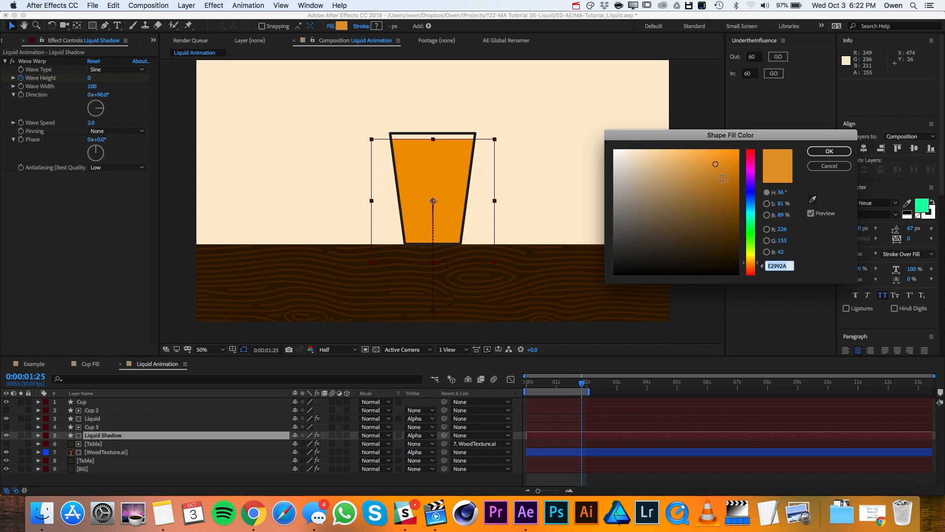
click(726, 175)
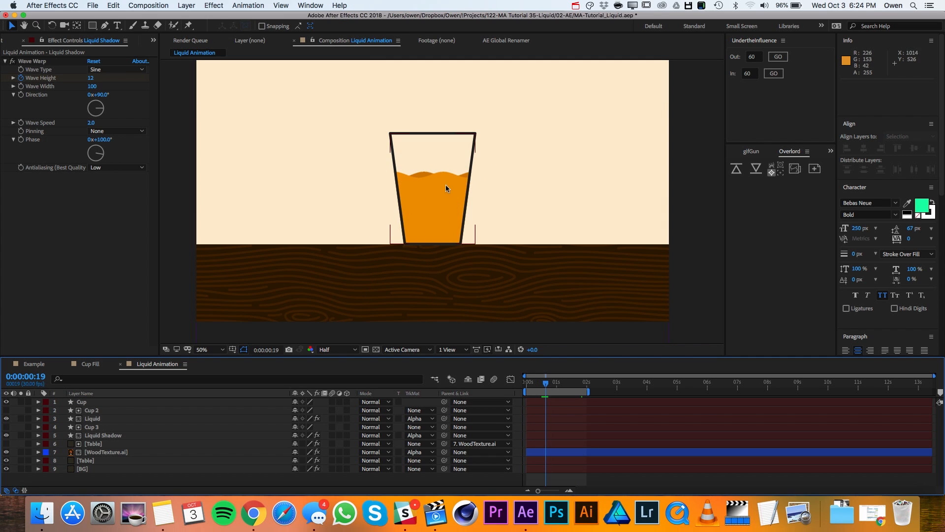
mouse_move(112, 435)
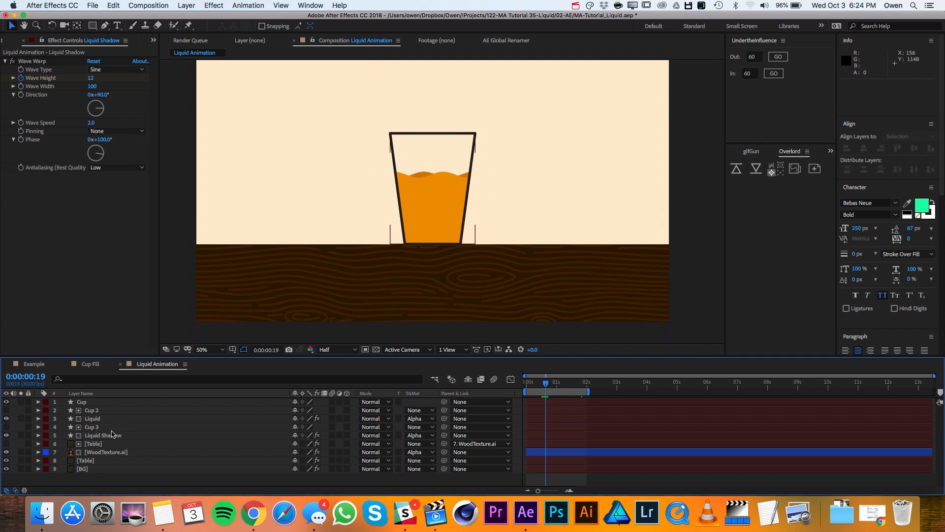
mouse_move(421, 182)
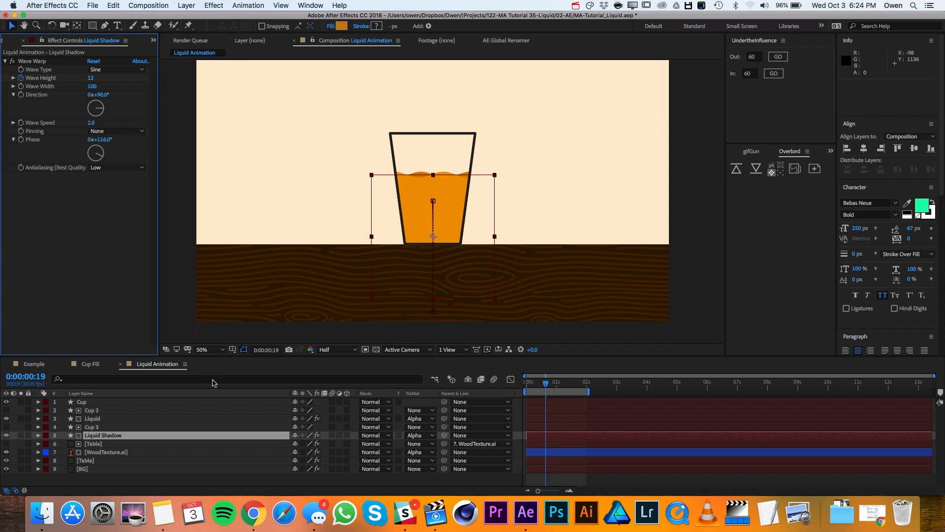
click(92, 411)
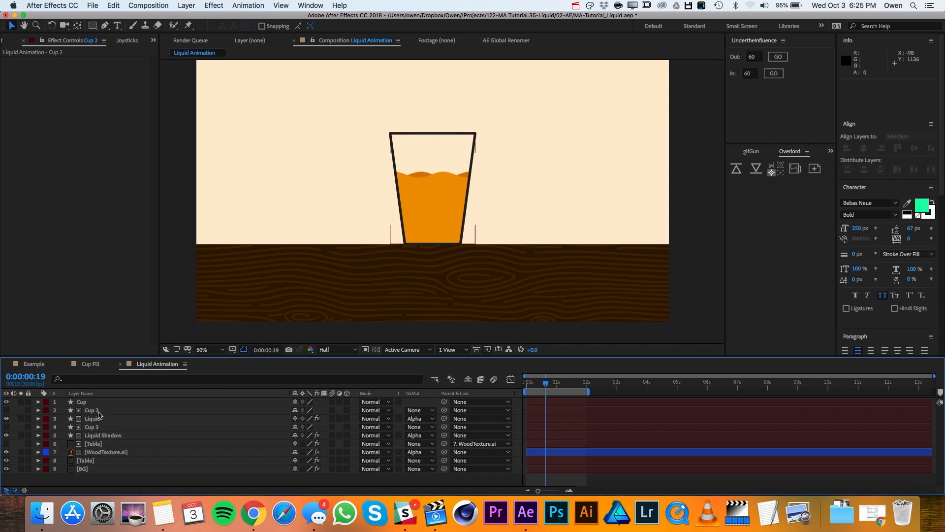
Step: Pre-compose Cup 2, Liquid, Cup 3 and Liquid Shadow into a Cup Fill composition, moving all attributes
click(102, 434)
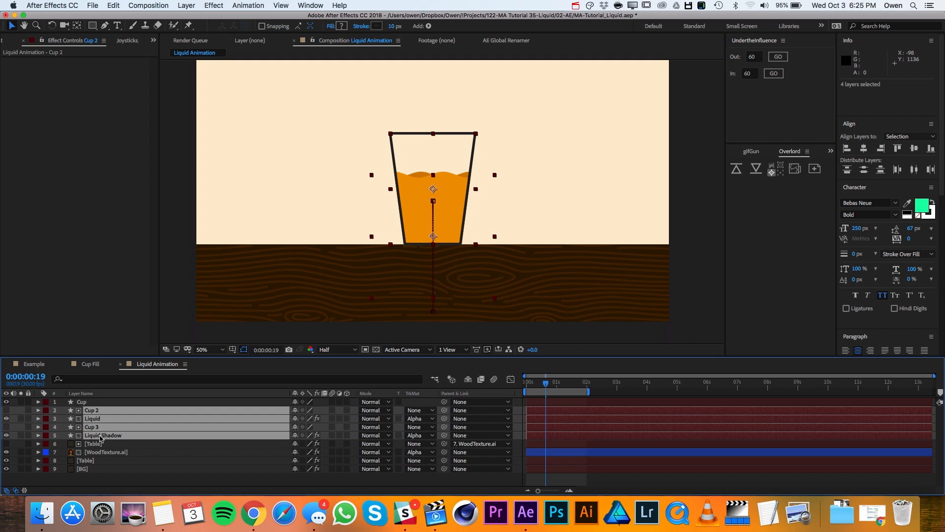
click(186, 5)
text(Cup Fill)
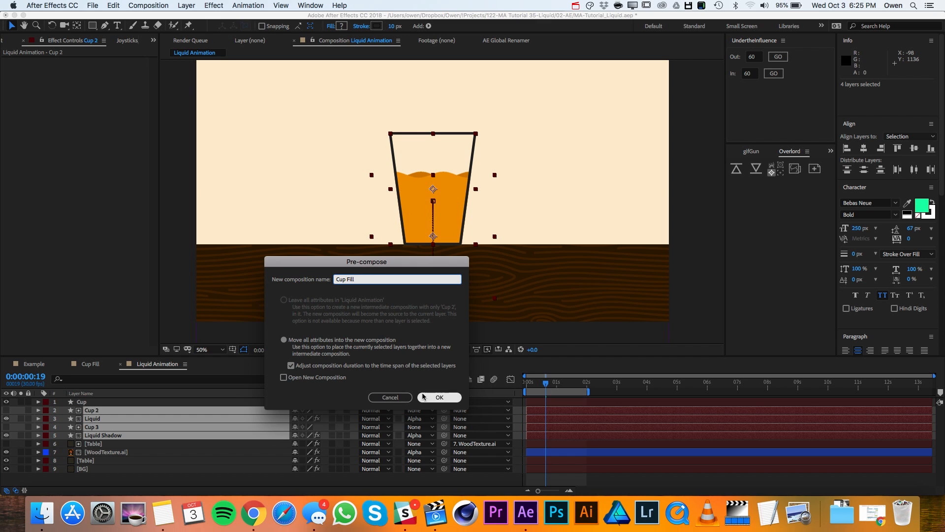
click(439, 397)
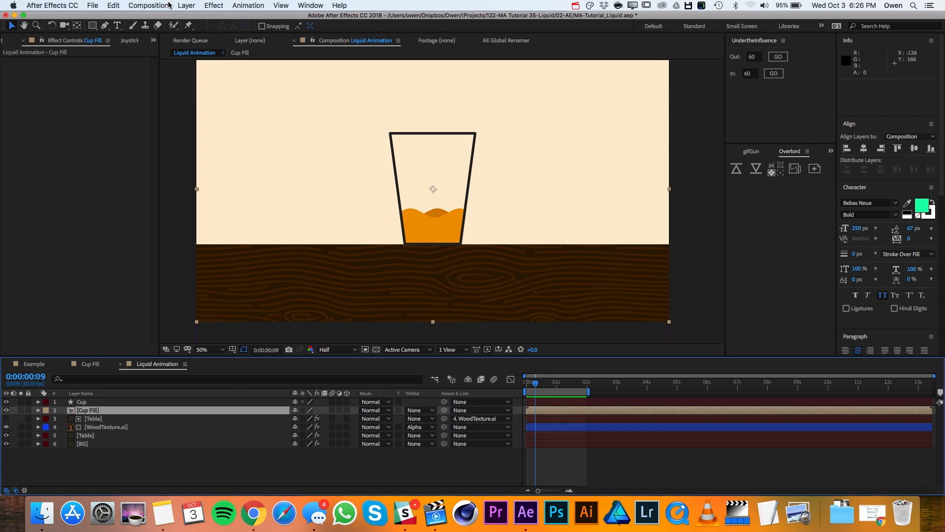
Step: Create a new white solid layer named Bubbles above Cup Fill
click(186, 6)
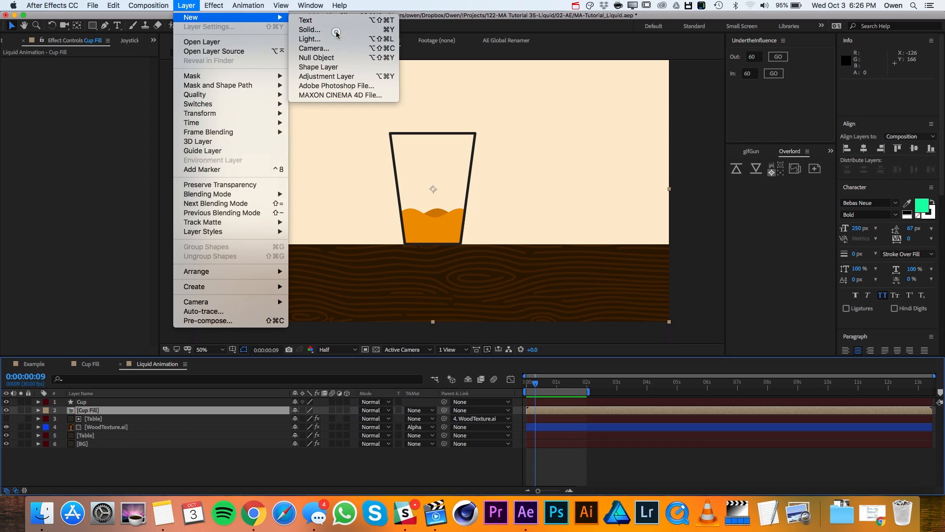
click(309, 29)
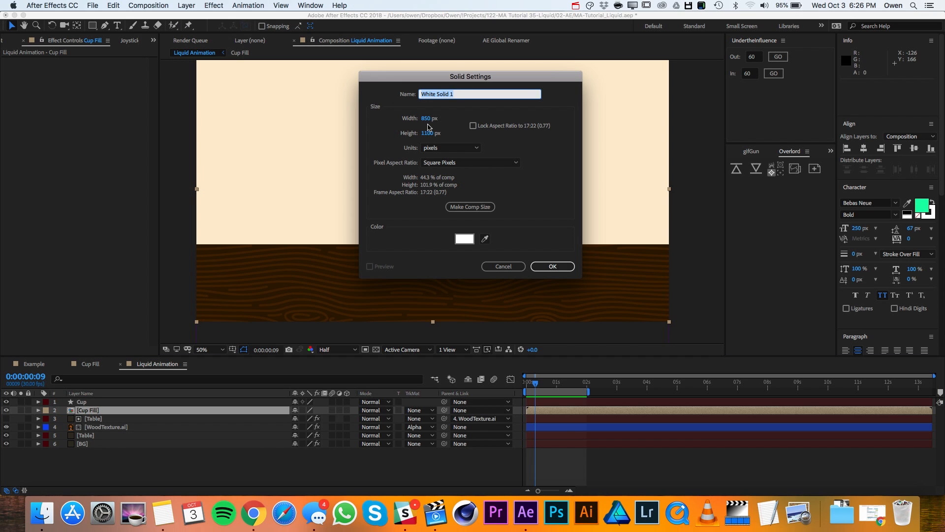
mouse_move(440, 148)
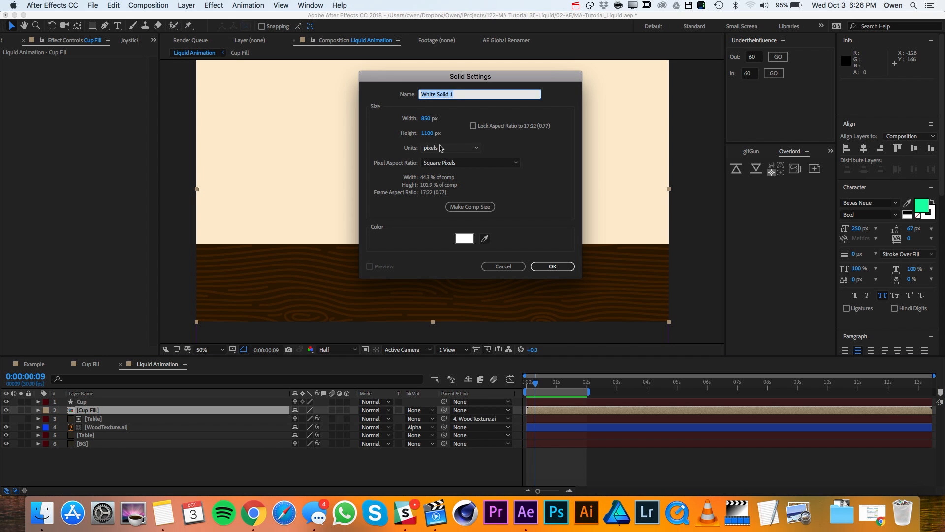
text(Bubbles)
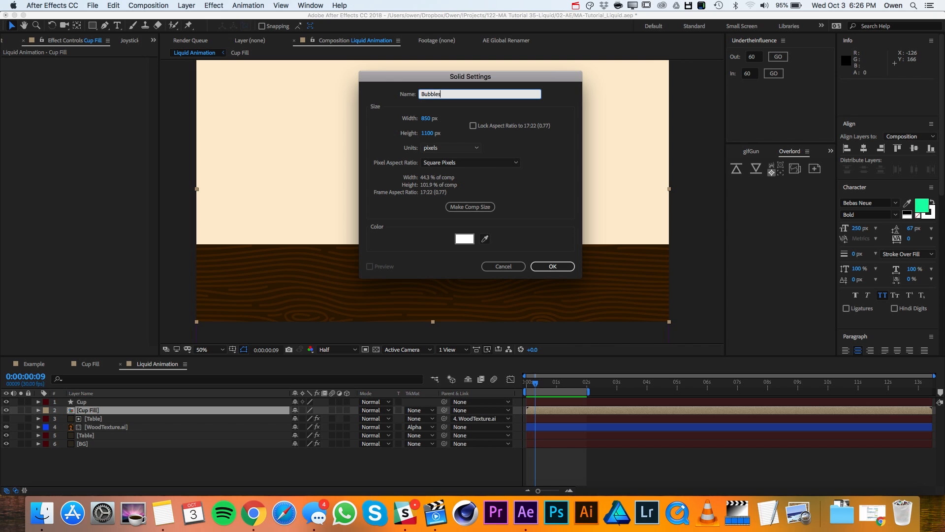
click(552, 266)
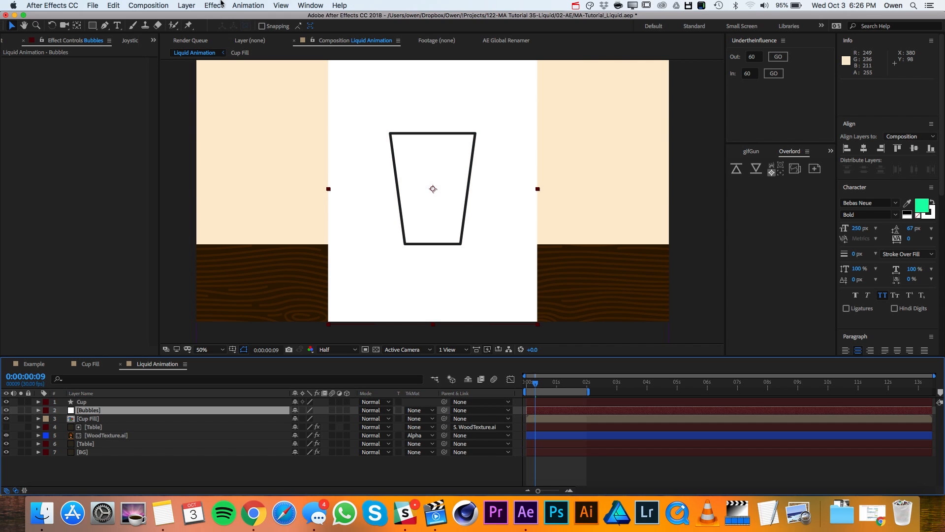
Step: Apply CC Bubbles with Bubble Amount 500, Speed 7, Size 1.0 and adjust the bubble shading
click(214, 5)
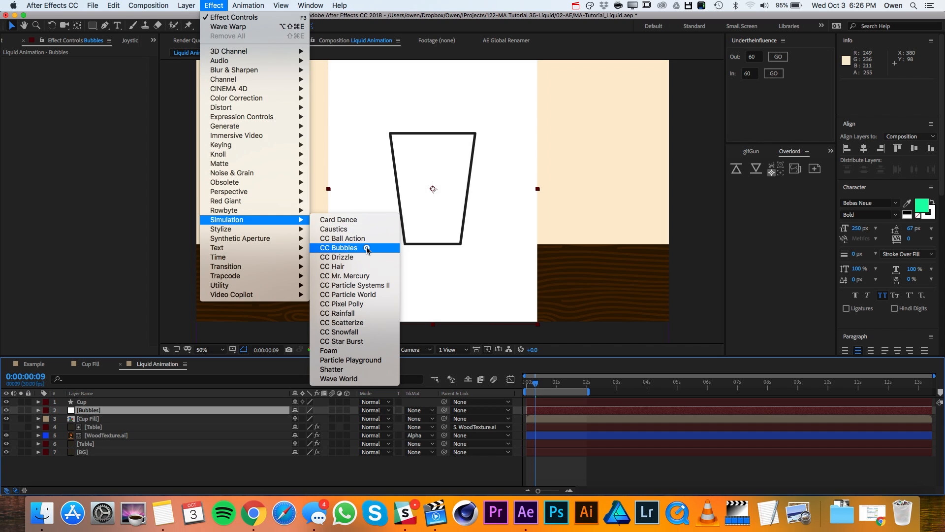
click(339, 247)
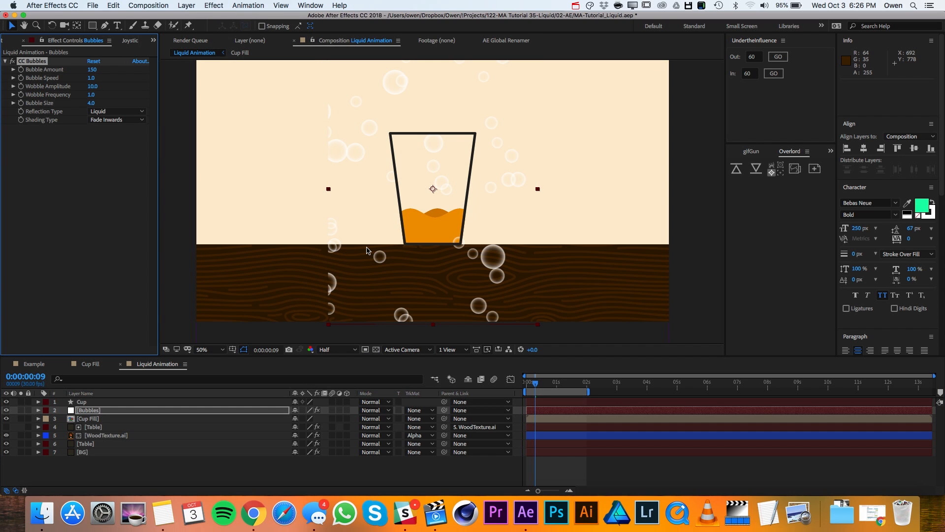
double_click(92, 69)
text(500)
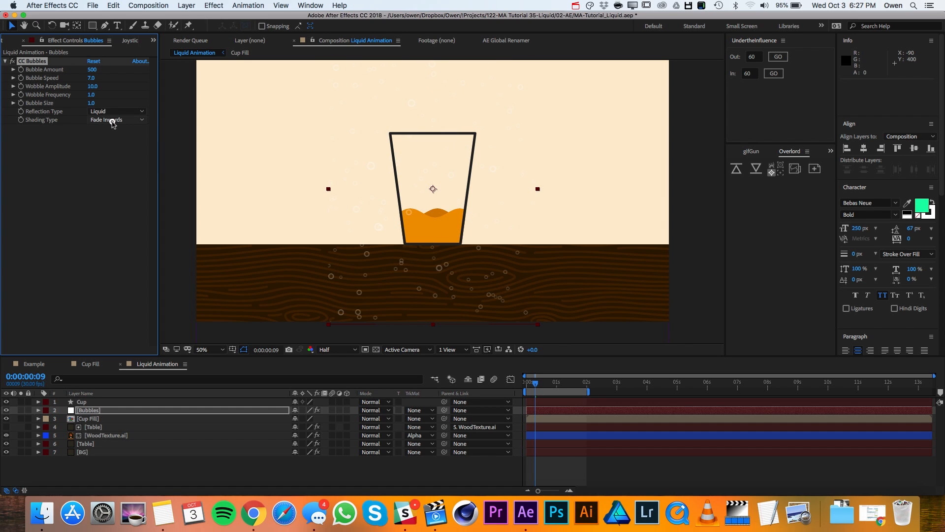
click(115, 119)
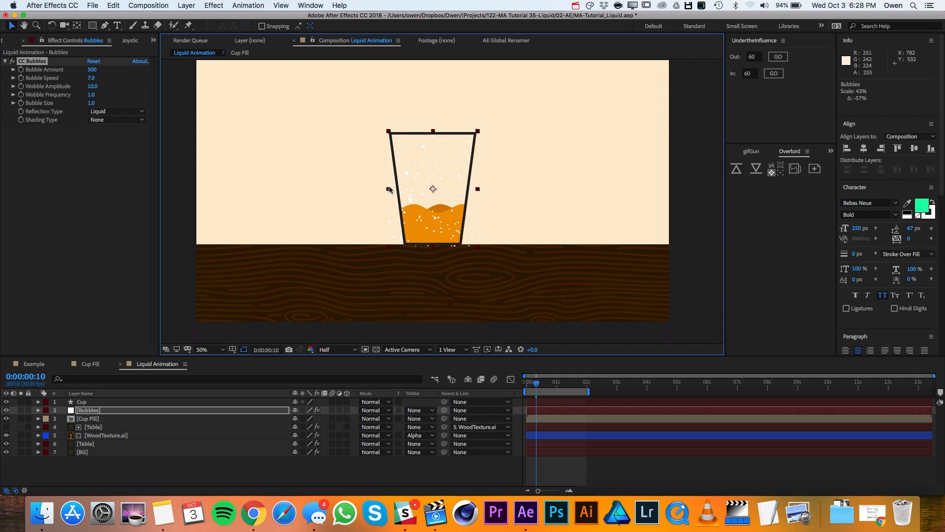
mouse_move(209, 168)
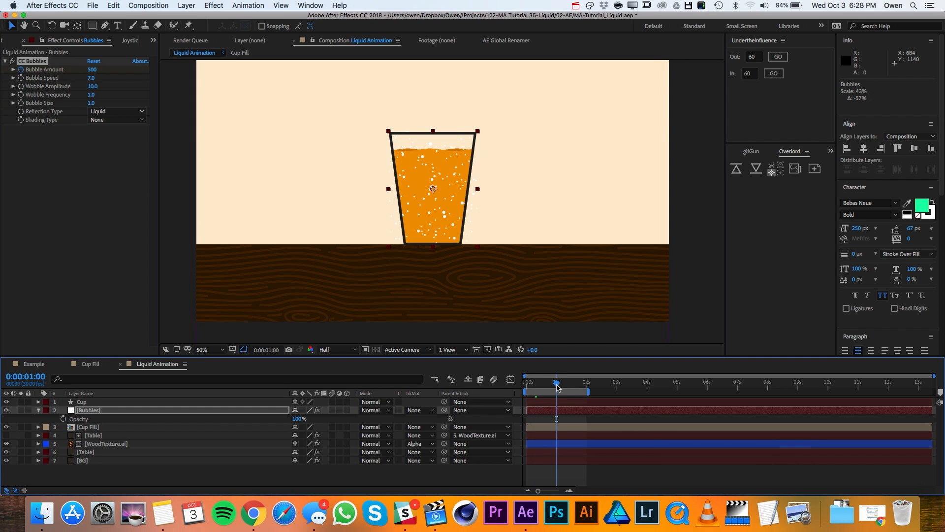
Step: Keyframe the Bubbles layer's Opacity and Bubble Amount at one second so they can drop to zero by two seconds
click(62, 419)
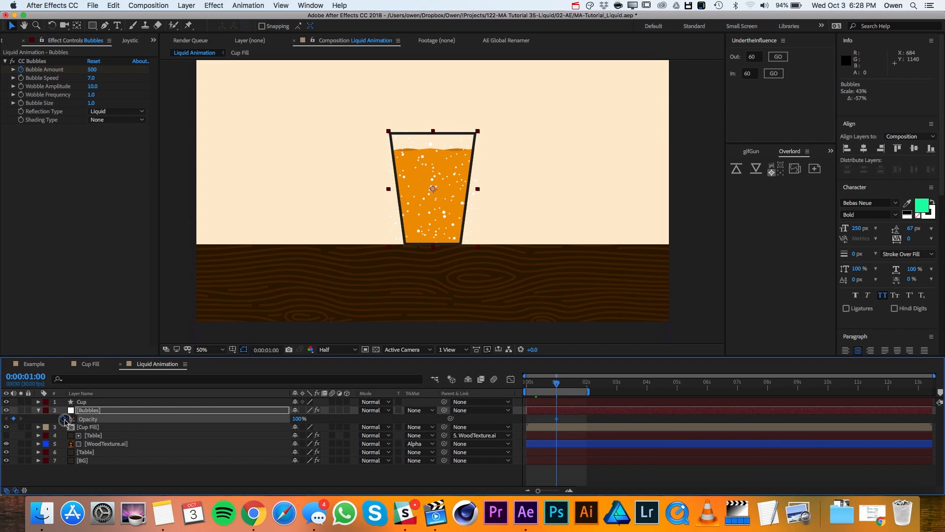
mouse_move(64, 419)
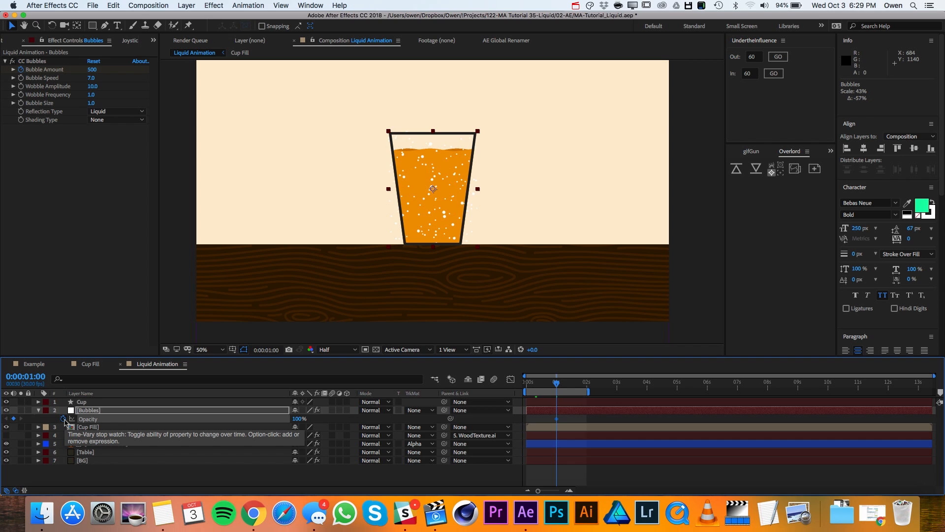
click(64, 419)
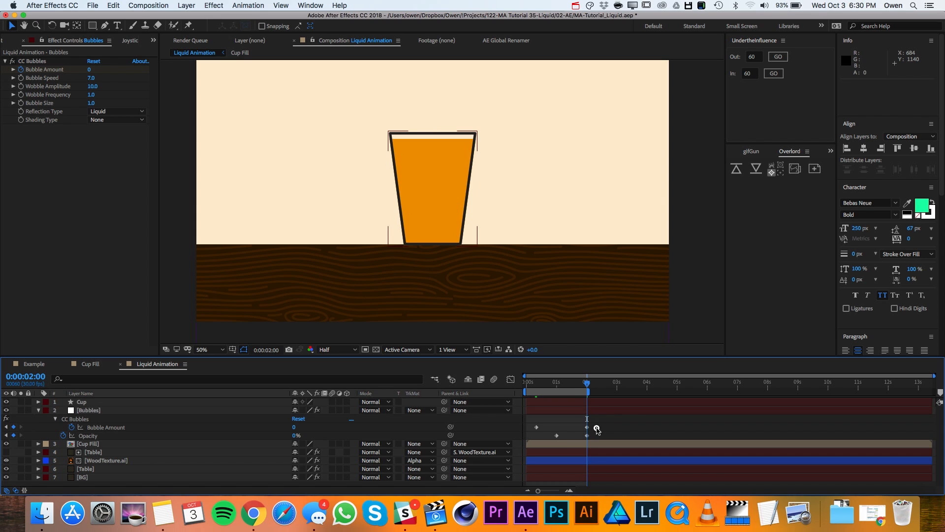
Step: Apply Easy Ease to the selected Bubble Amount and Opacity keyframes via Keyframe Assistant
right_click(597, 429)
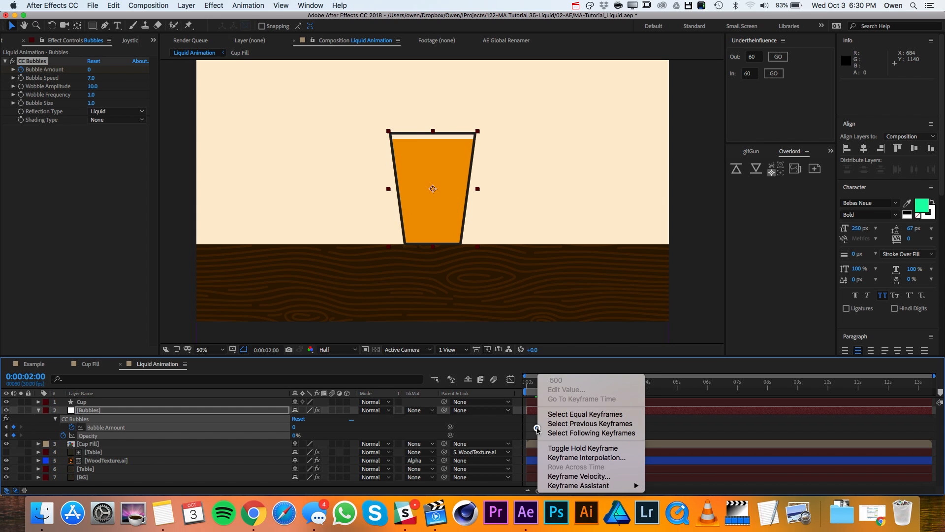
mouse_move(578, 485)
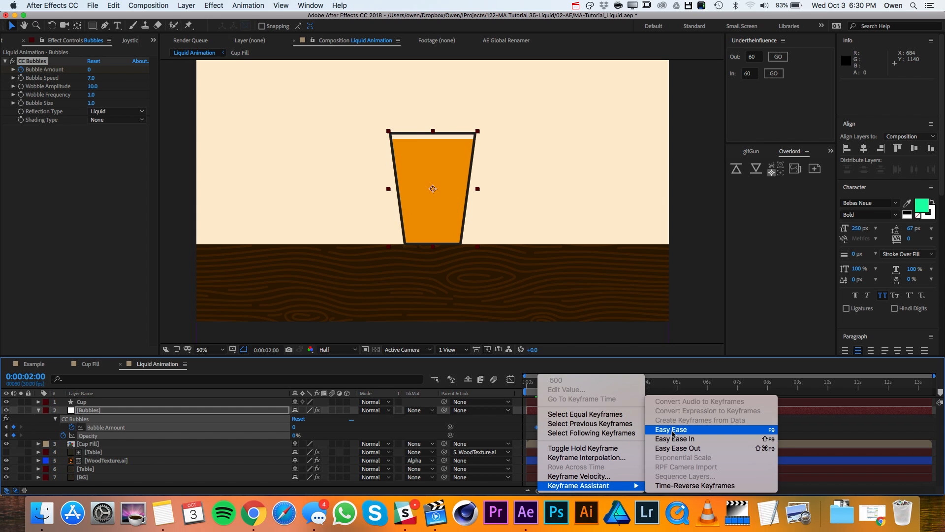
click(671, 429)
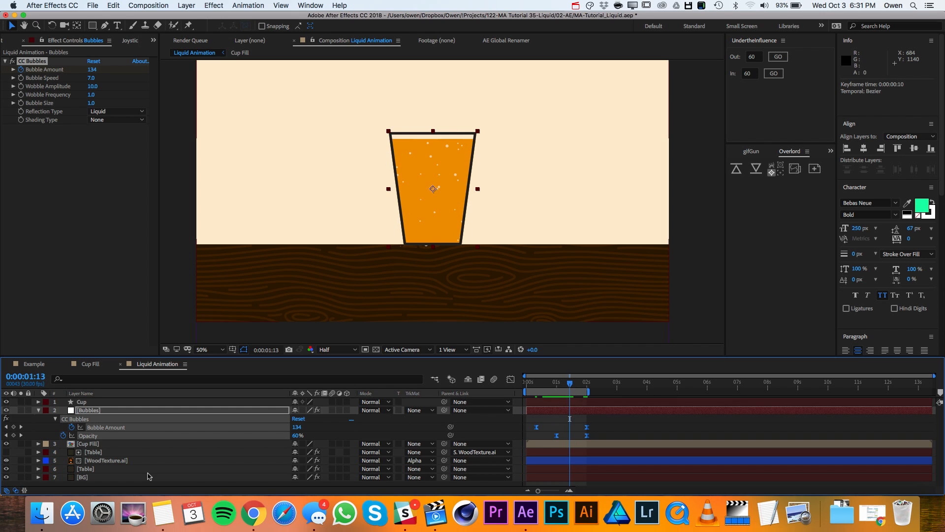
Step: Move Cup Fill above Bubbles and set the Bubbles layer's TrkMat to Alpha Matte
click(88, 444)
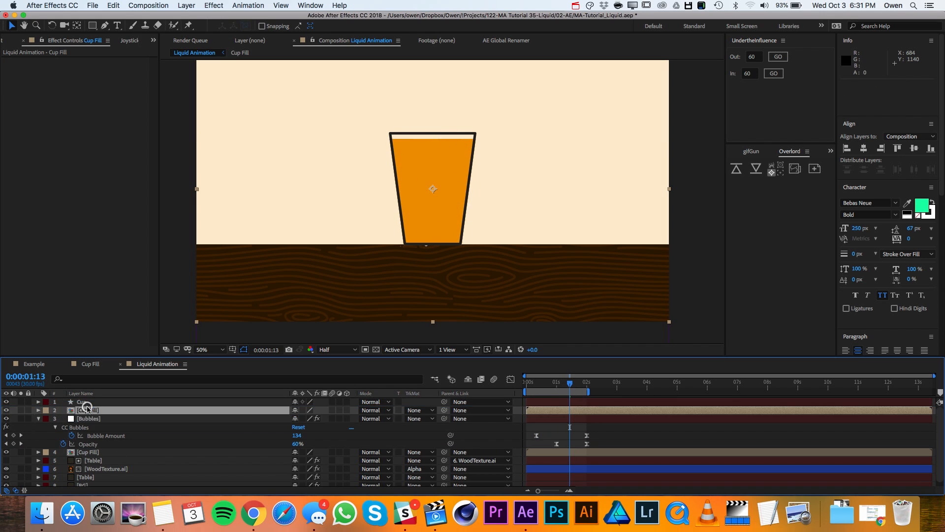
click(89, 418)
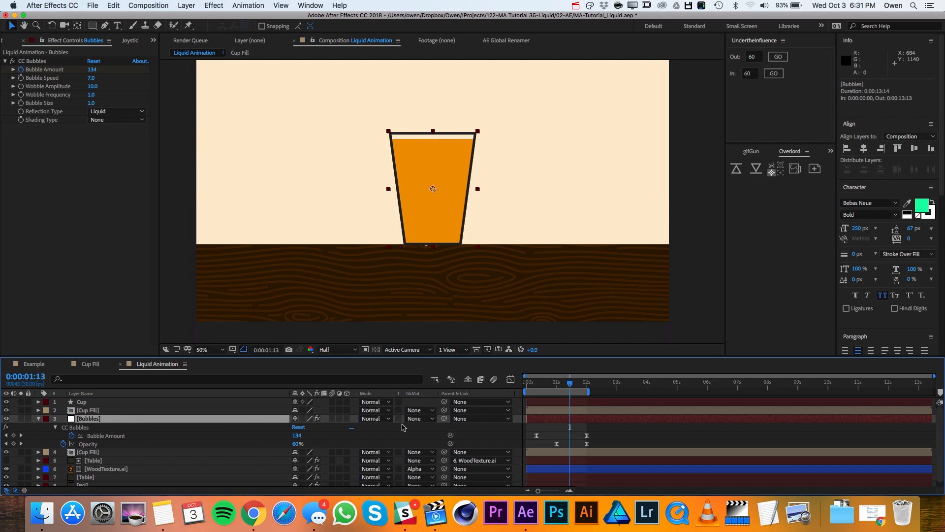
click(419, 419)
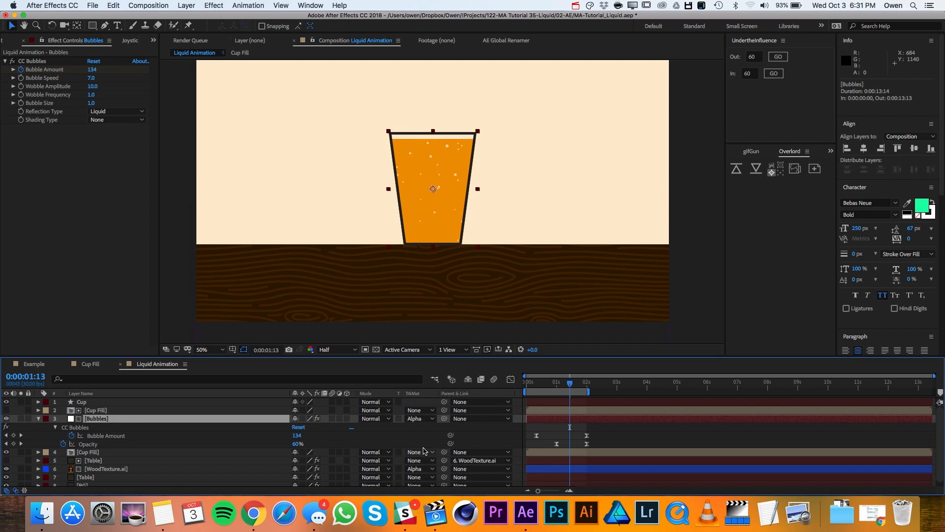